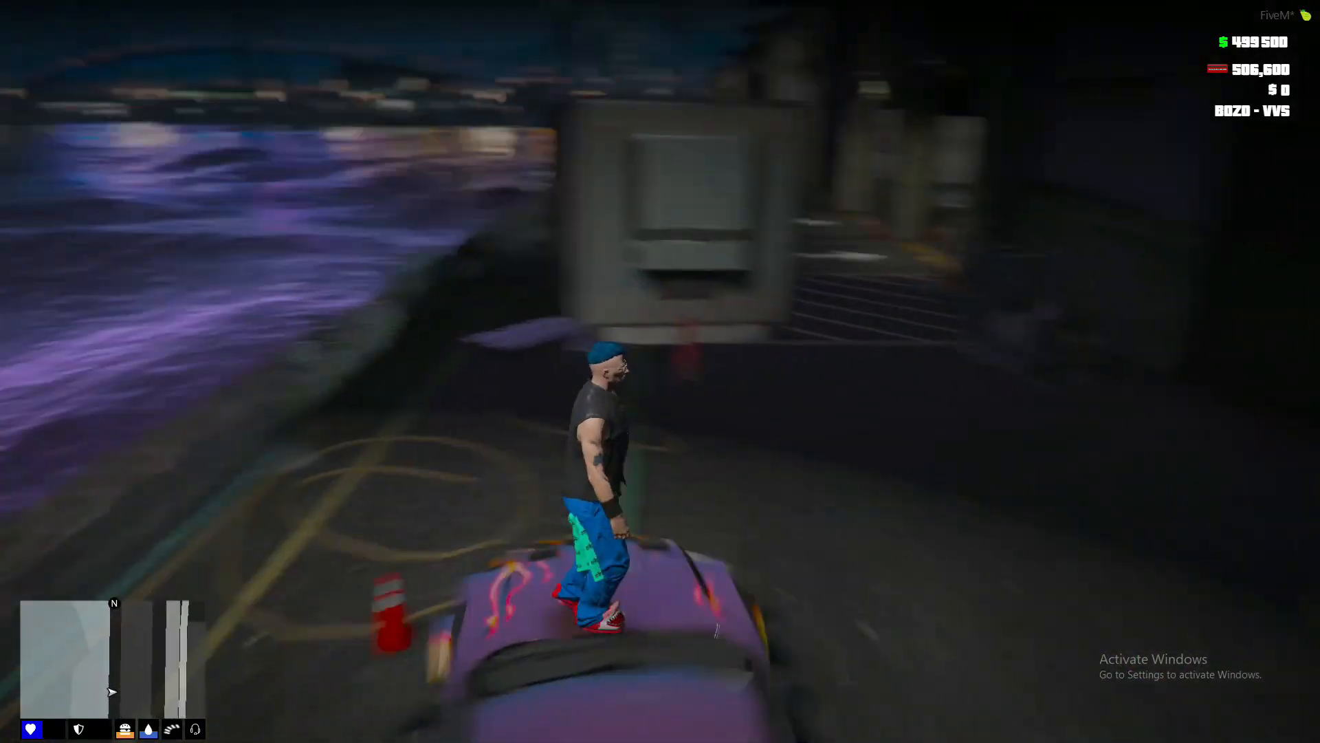
pyautogui.moveTo(660, 372)
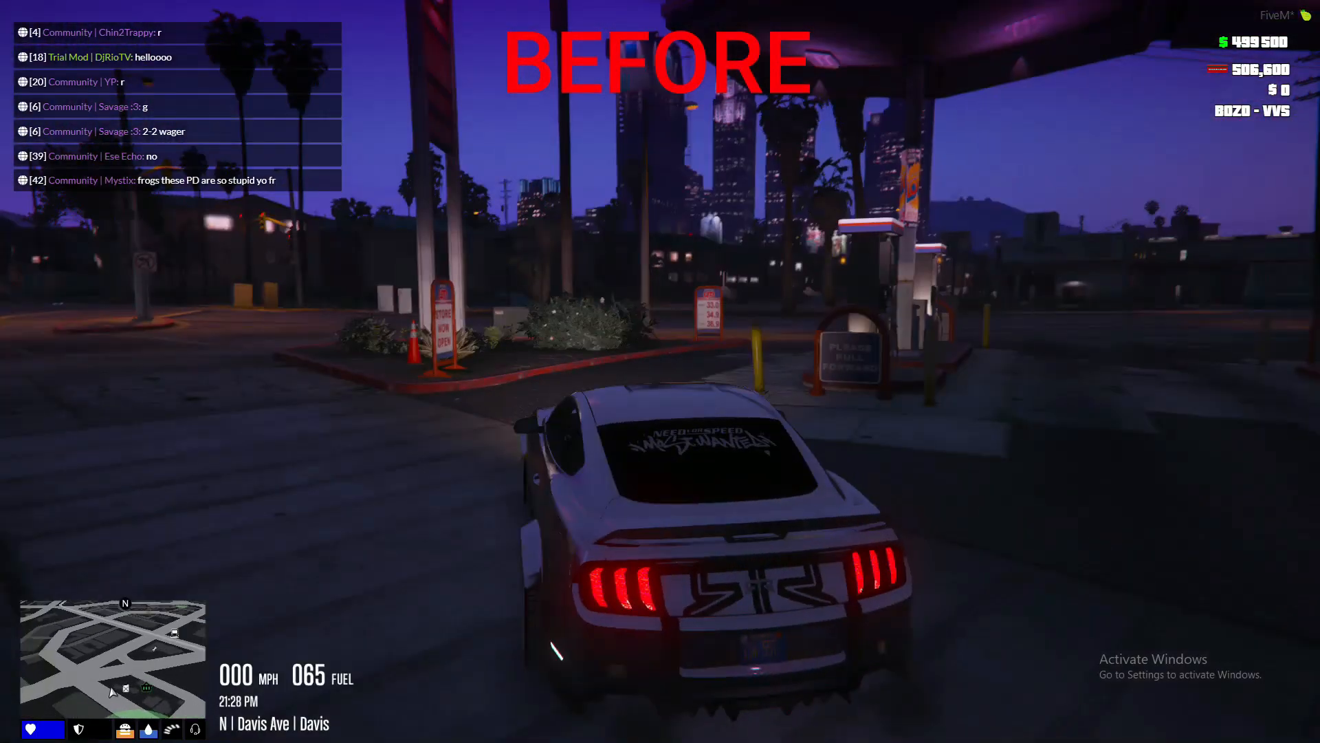
# Step: Extract the FE Softwares archive to the desktop and select its FE Softwares Data Files folder
pyautogui.press('w')
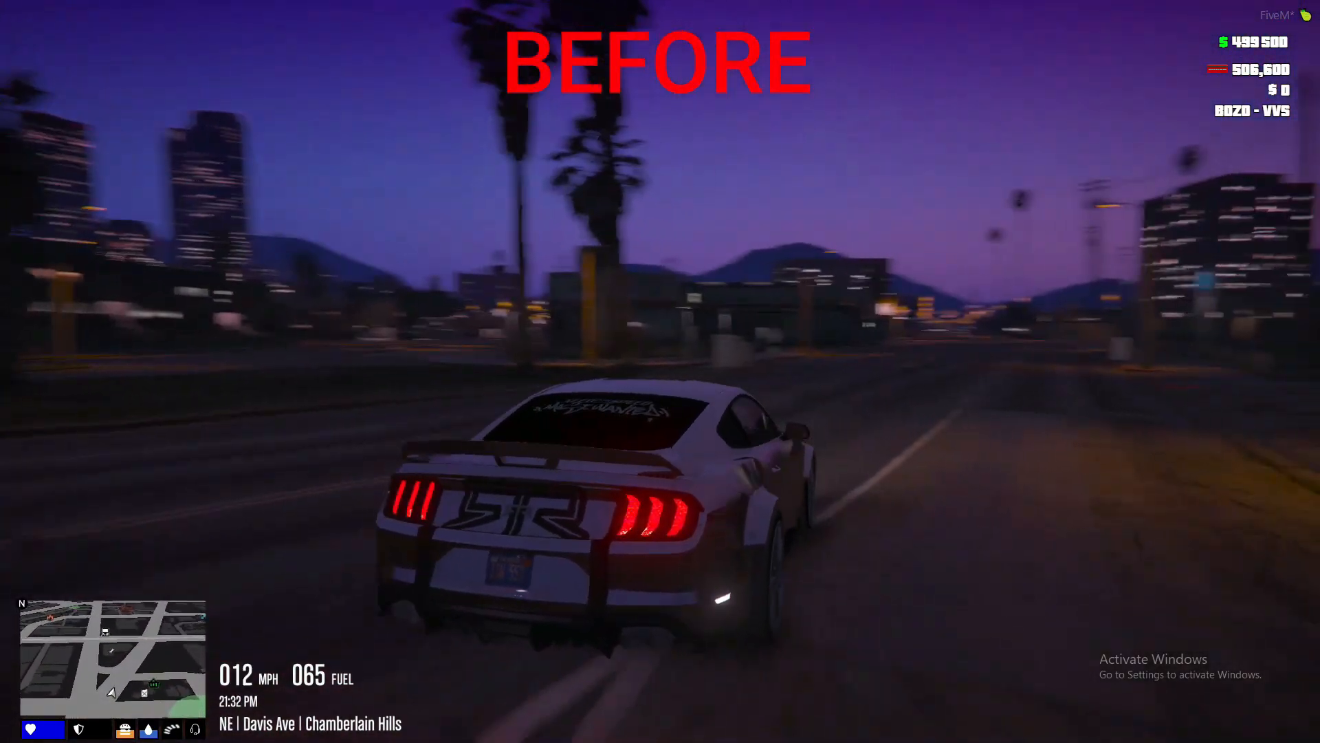
pyautogui.press('w')
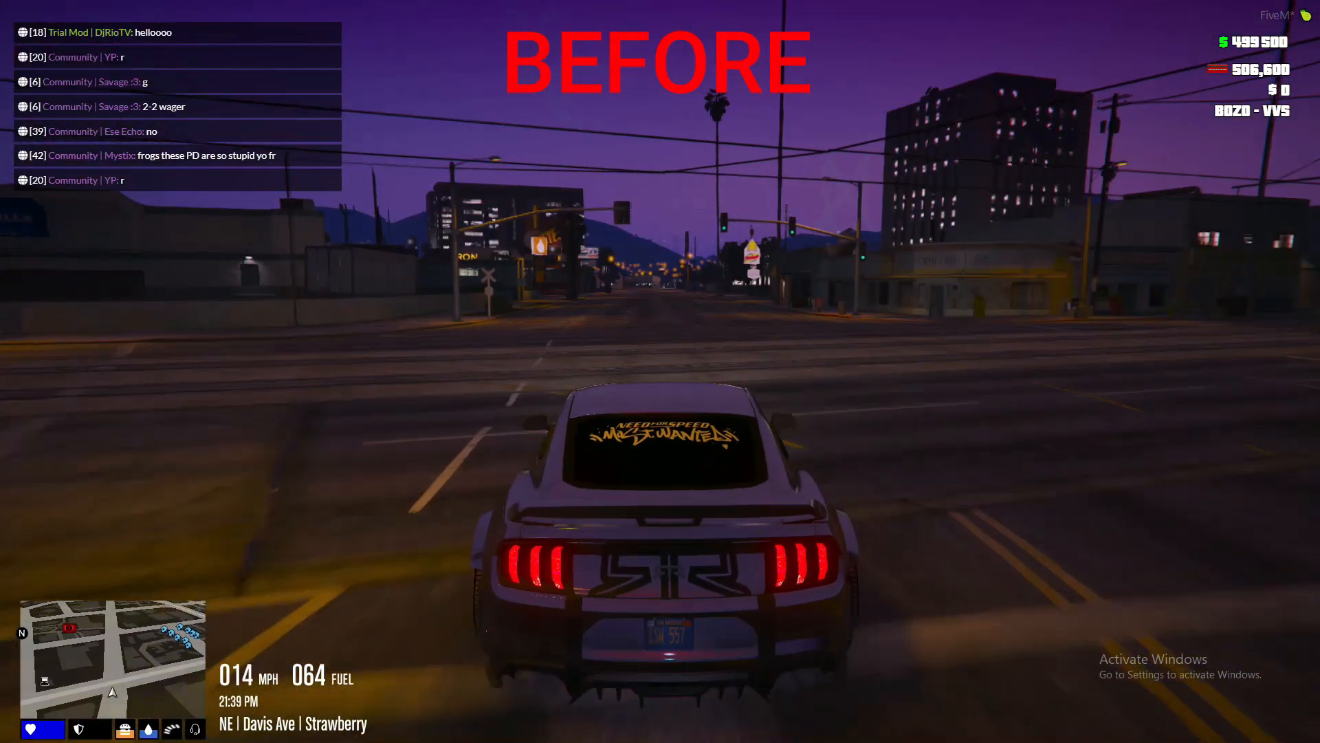
pyautogui.press('w')
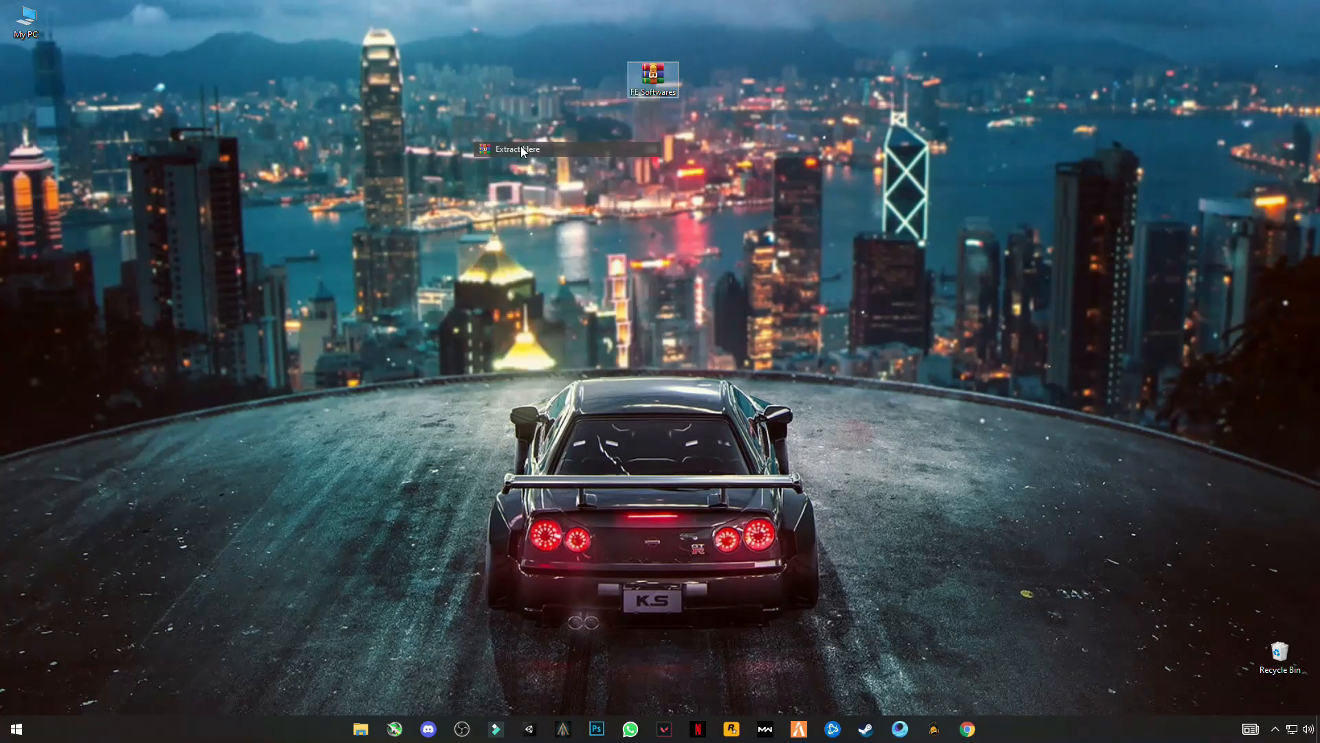
pyautogui.click(515, 149)
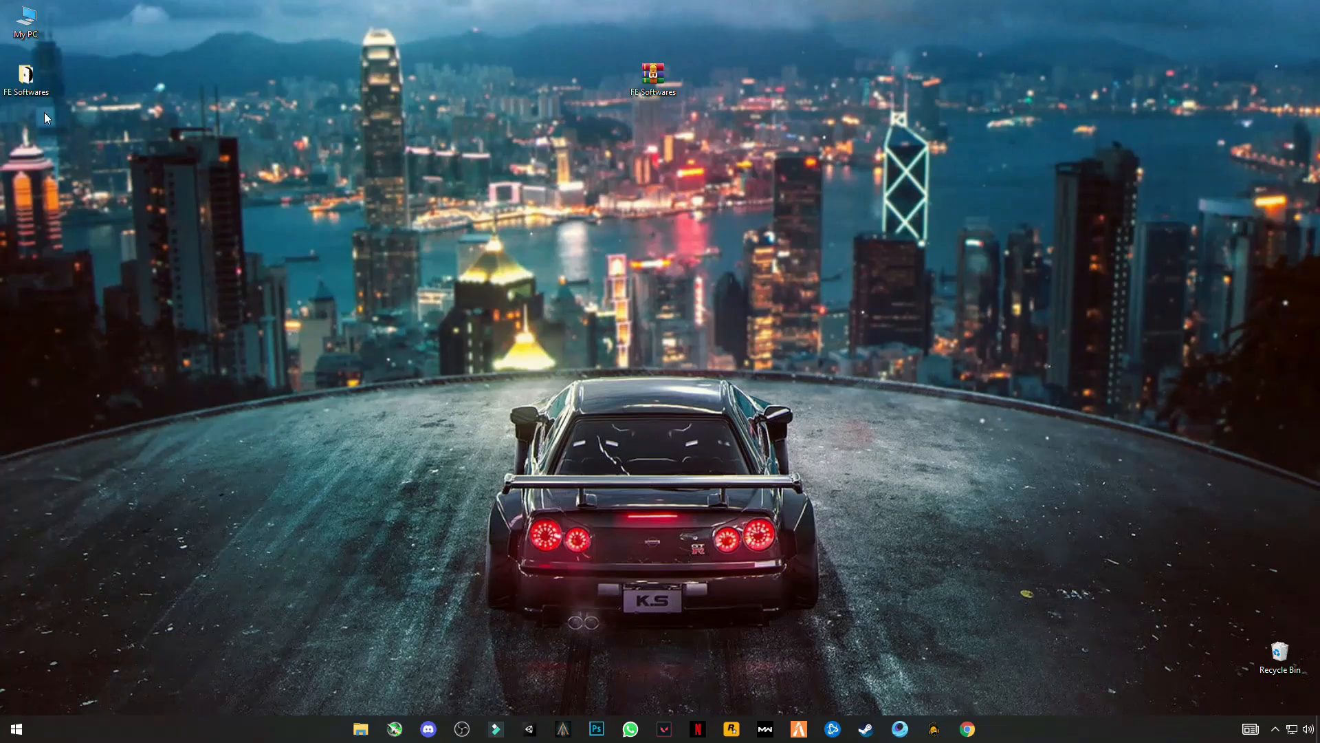
pyautogui.doubleClick(653, 68)
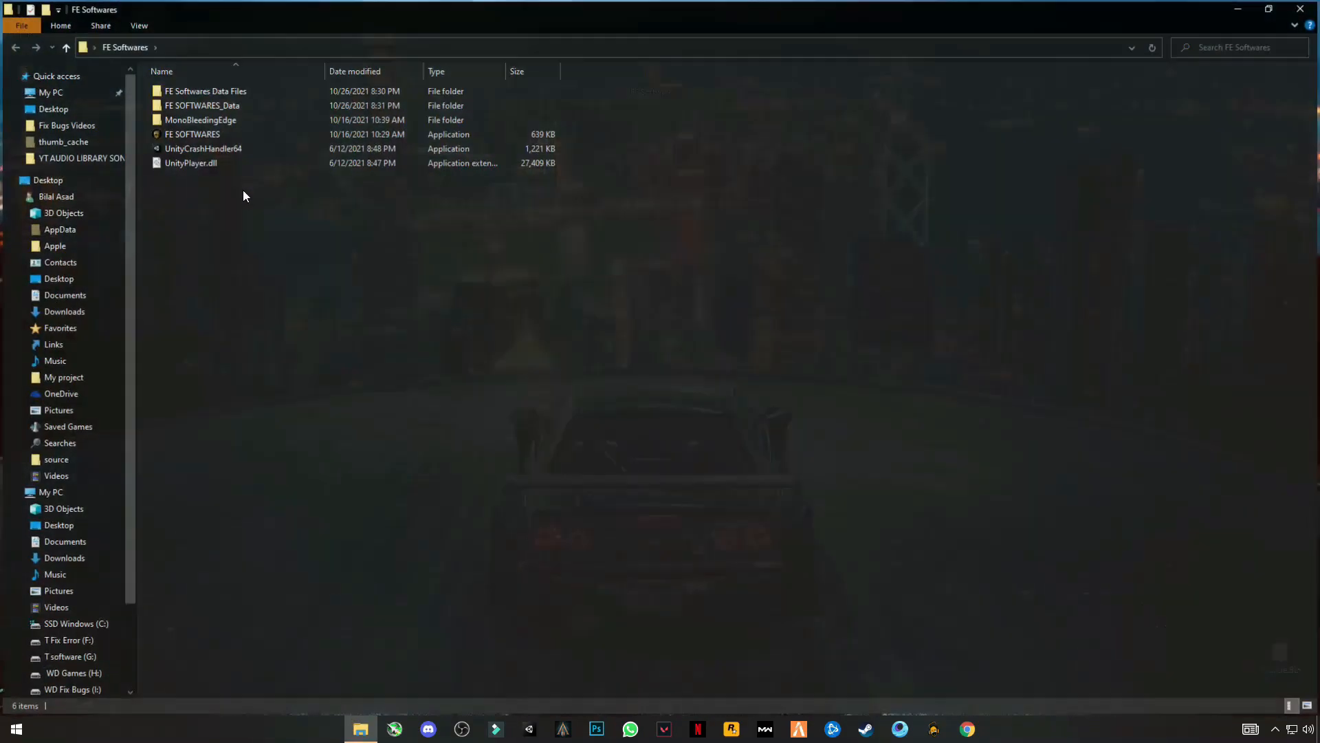
pyautogui.click(205, 90)
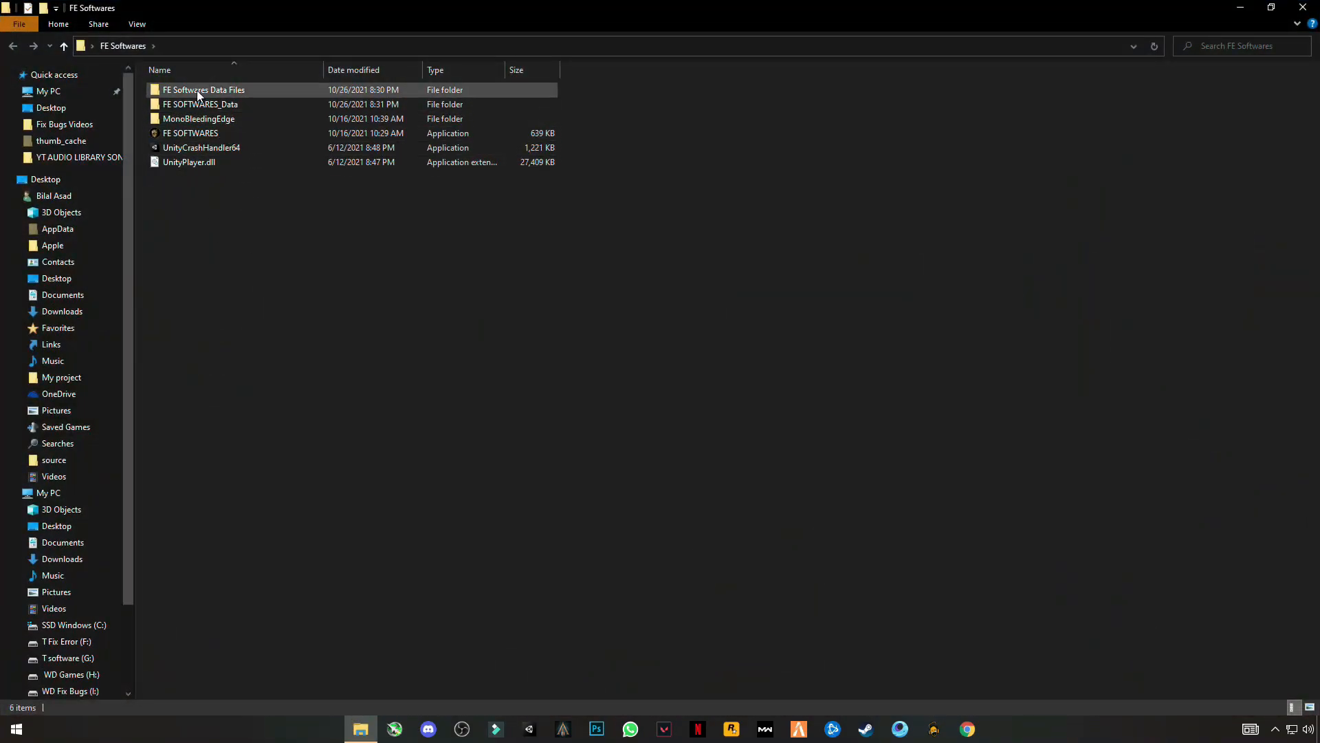
pyautogui.moveTo(198, 90)
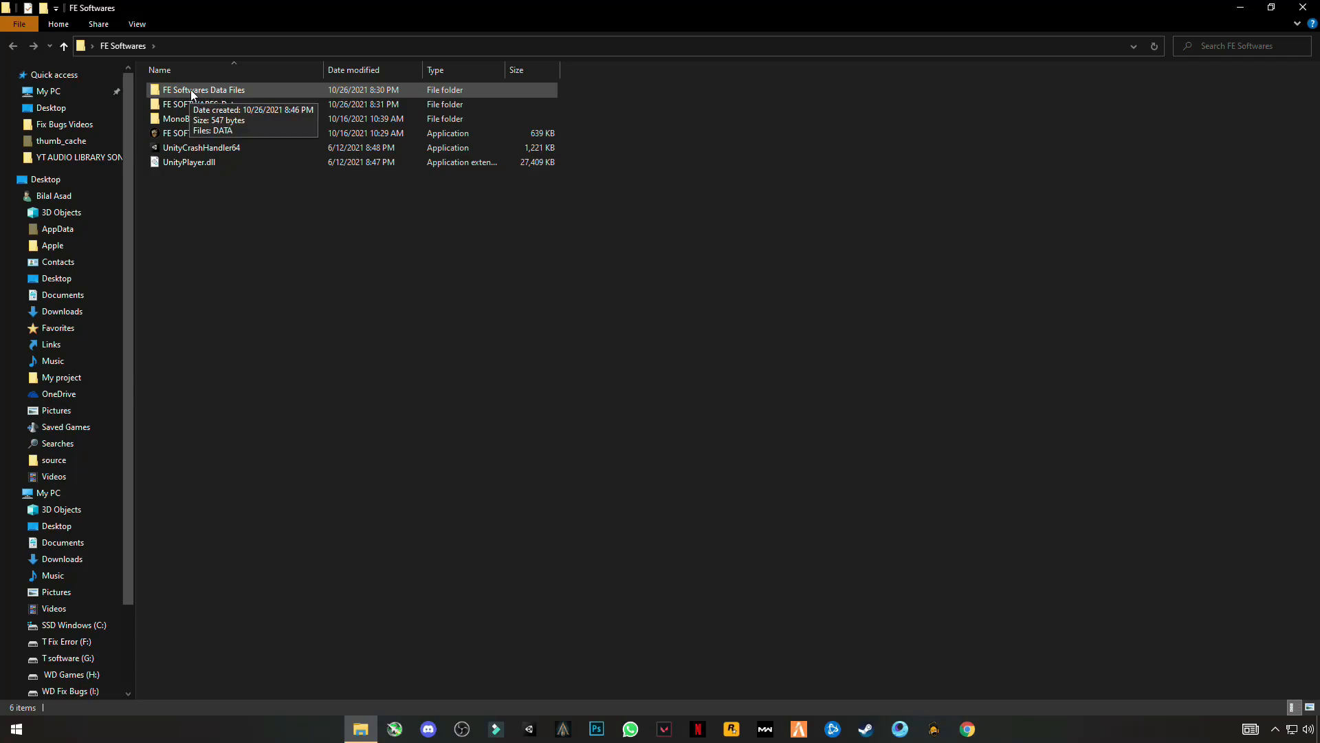
# Step: Copy the FE Softwares Data Files to the C: drive root, replacing the existing DATA.bat
pyautogui.rightClick(202, 90)
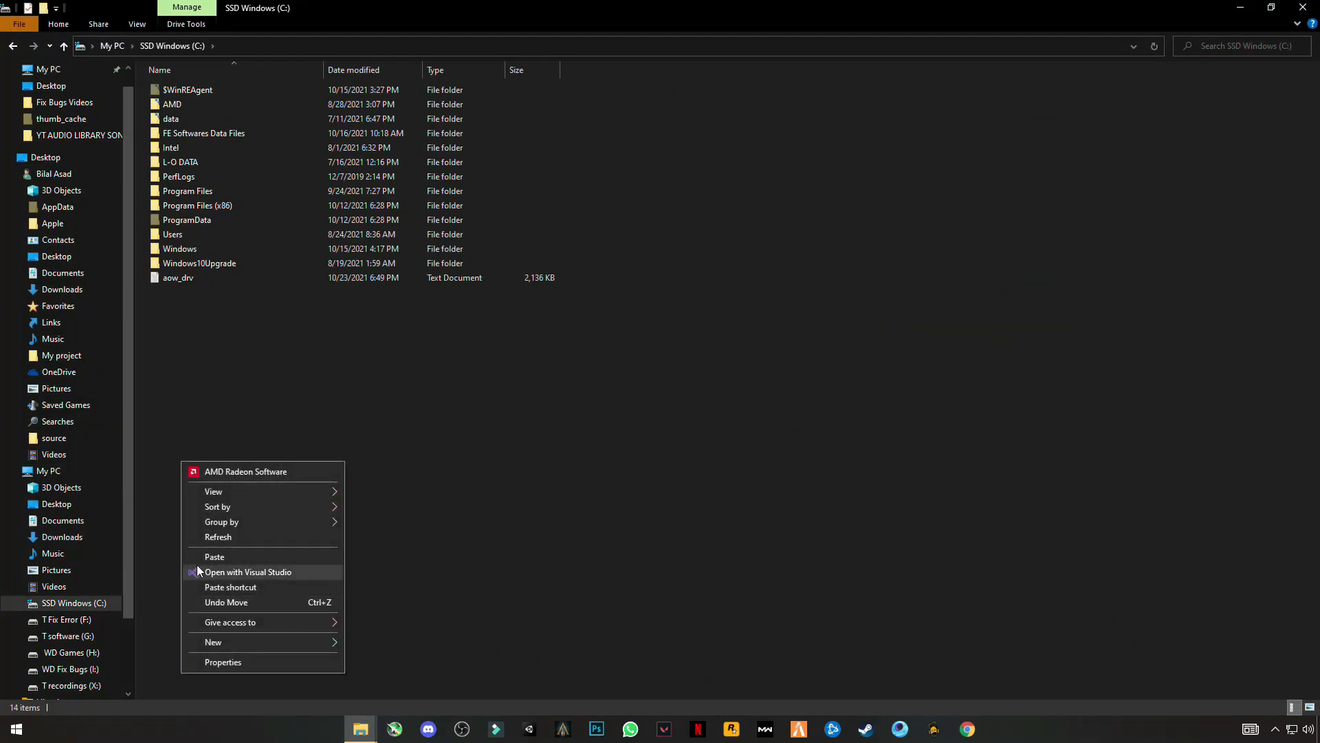
pyautogui.click(214, 556)
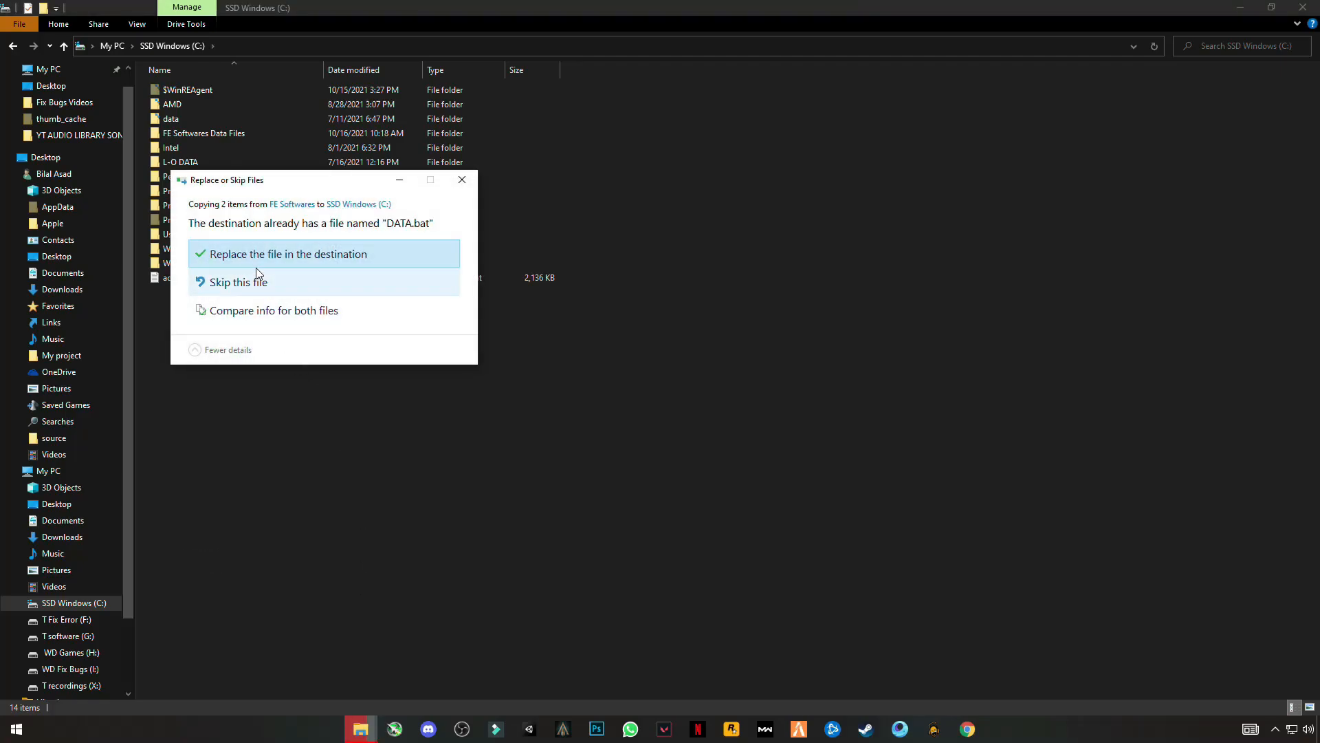
pyautogui.click(290, 254)
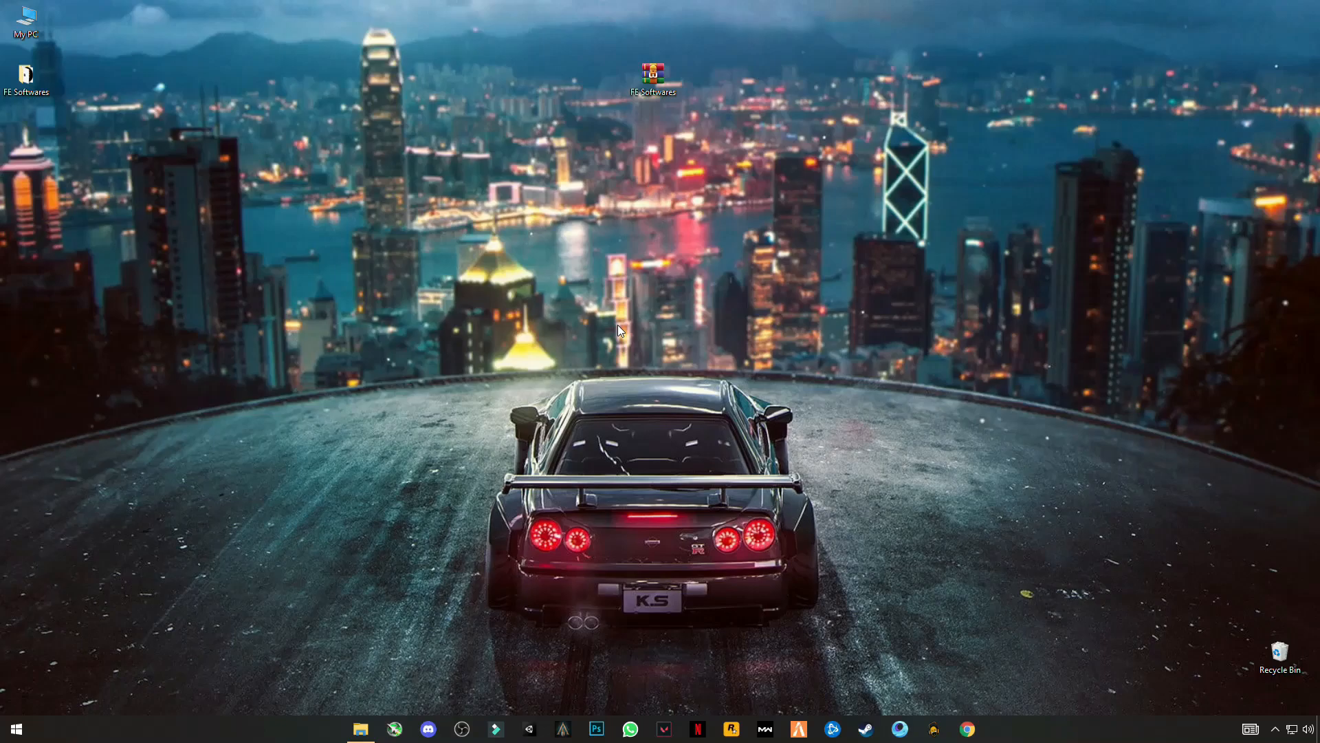
# Step: Run the FE SOFTWARES application from its folder as administrator
pyautogui.click(360, 729)
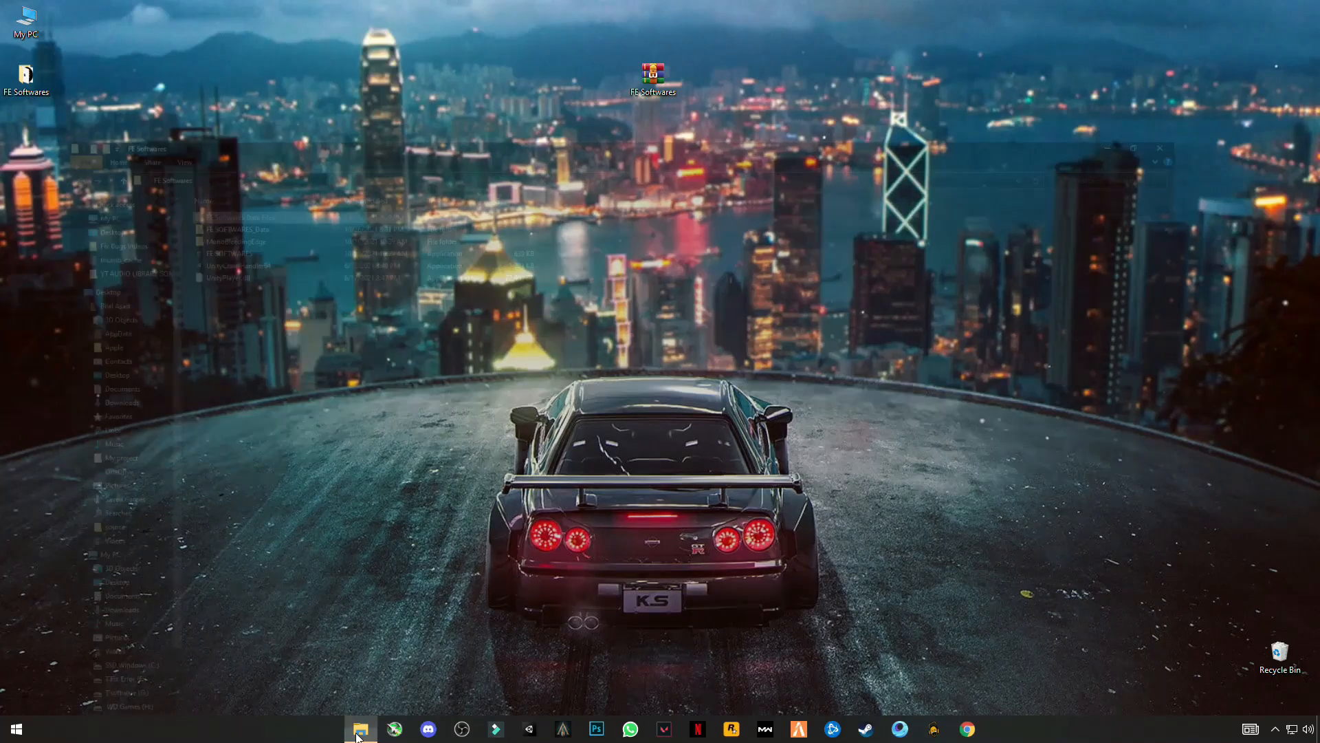
pyautogui.click(361, 728)
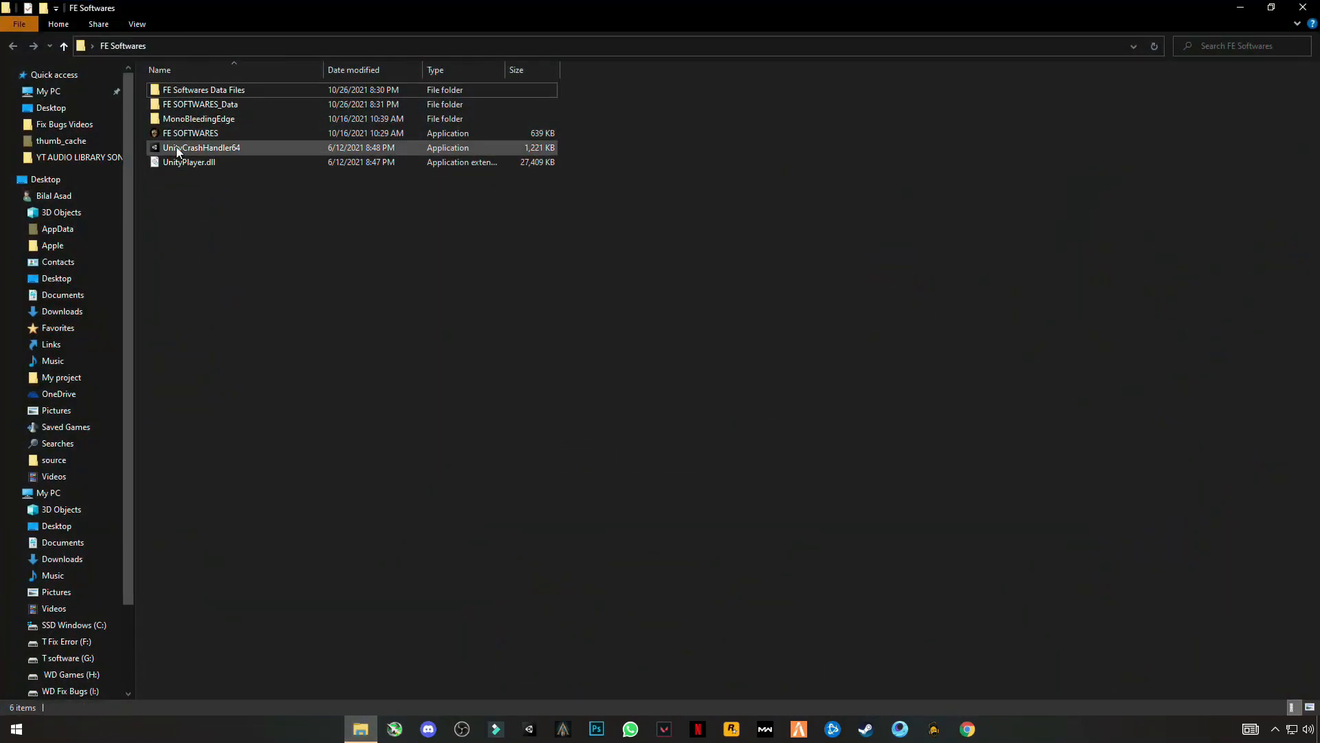
pyautogui.rightClick(189, 133)
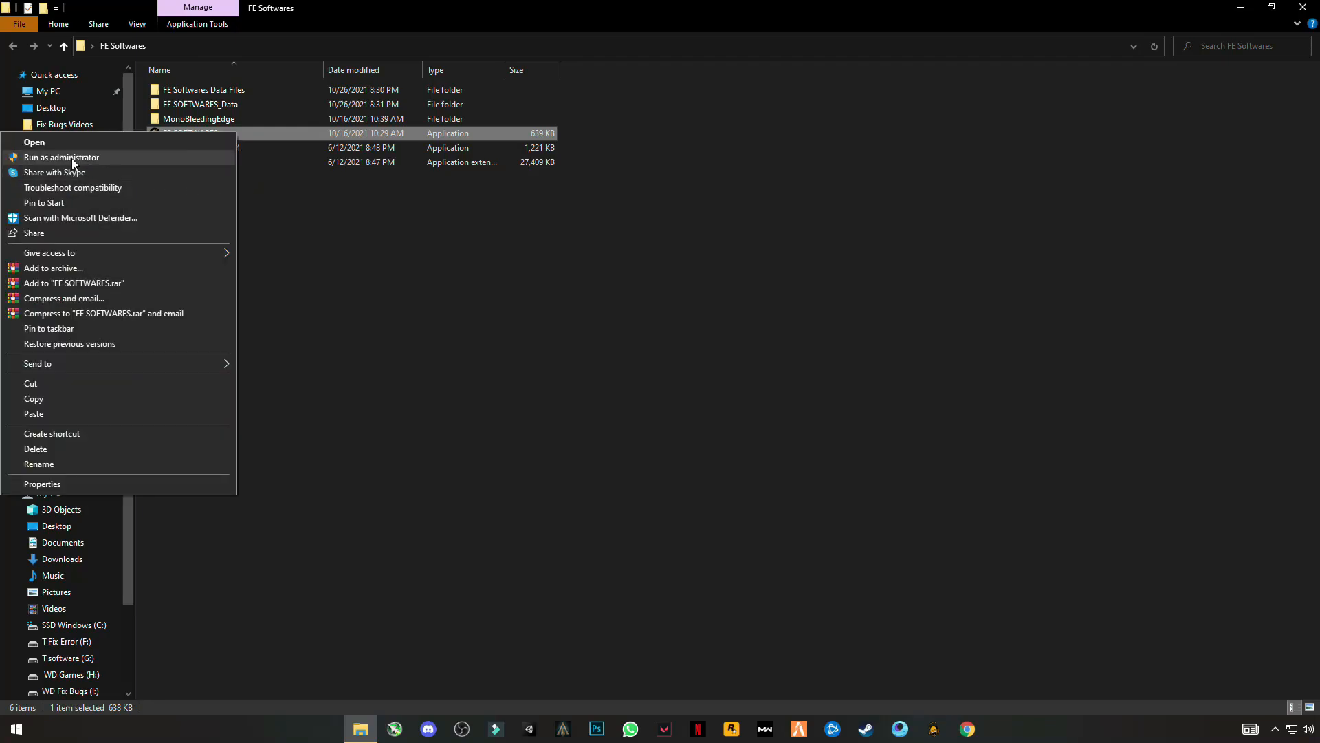
pyautogui.click(61, 158)
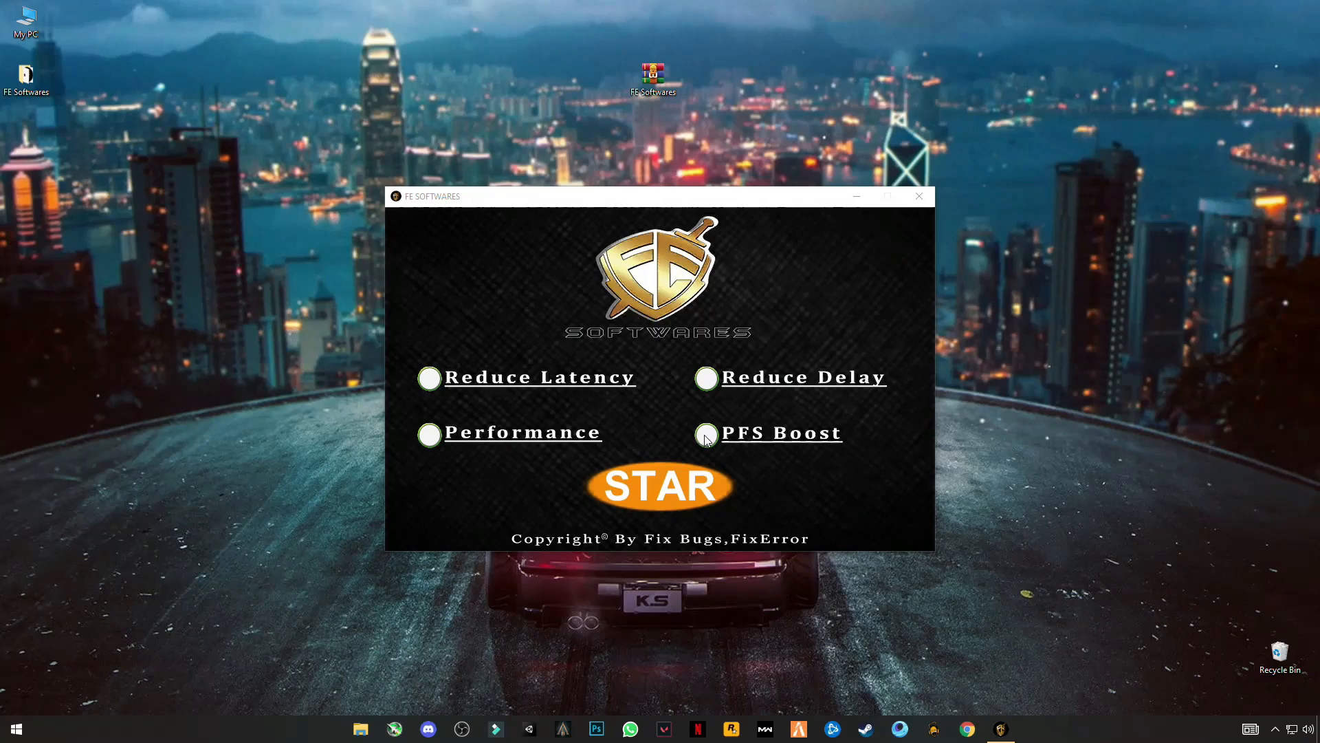
# Step: Select the PFS Boost option and start the optimizer
pyautogui.click(706, 434)
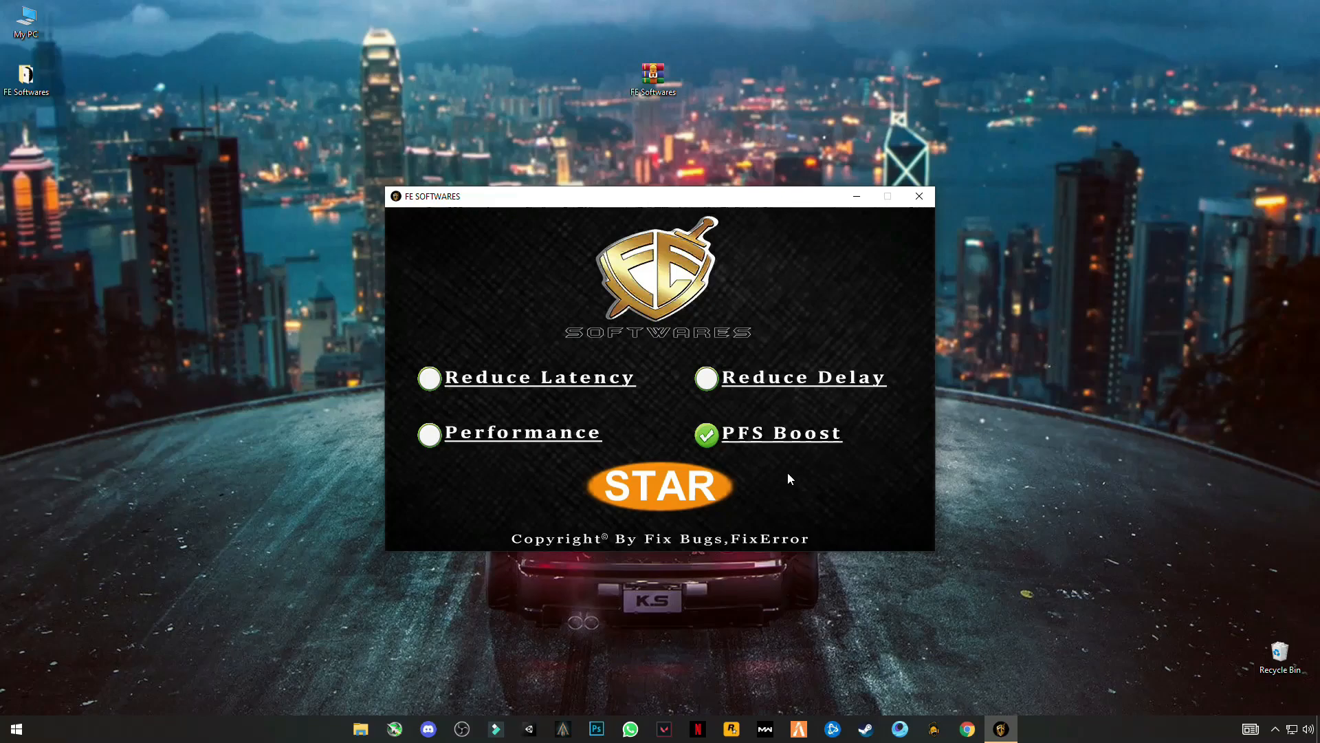
pyautogui.moveTo(680, 352)
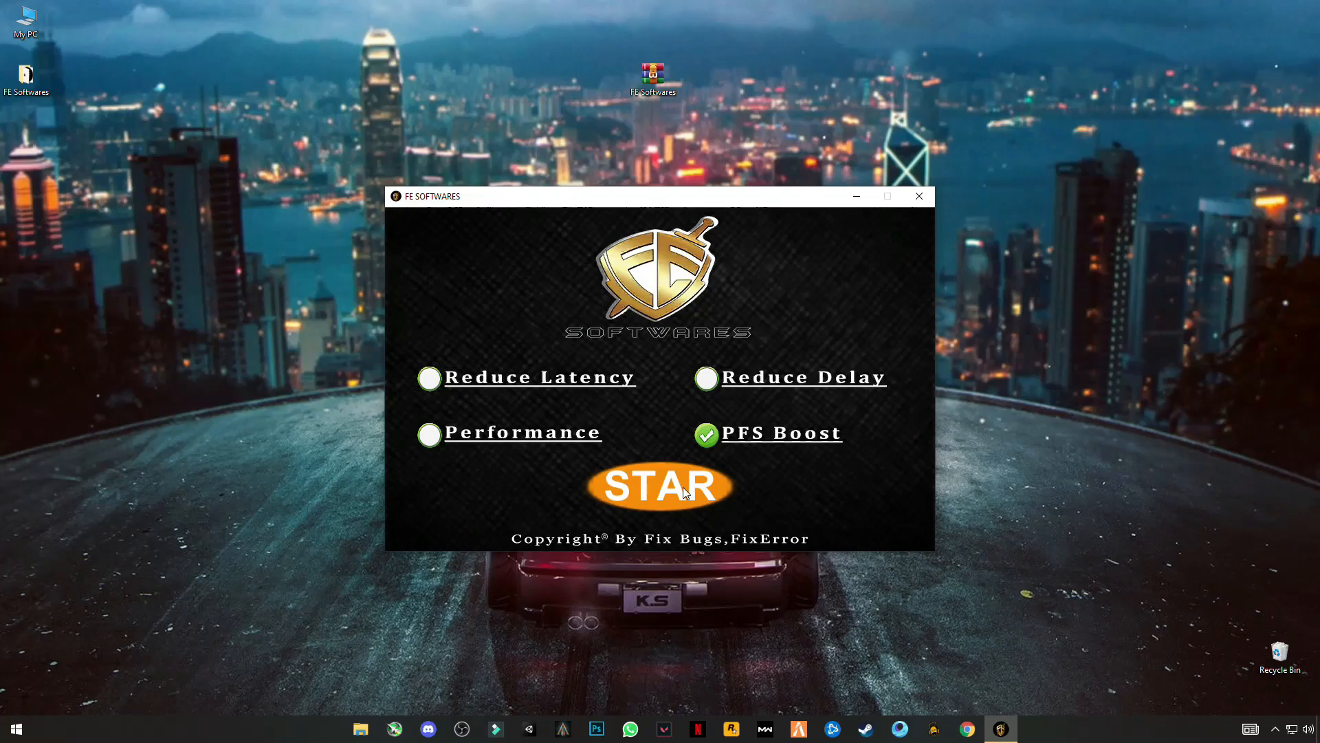
pyautogui.click(660, 487)
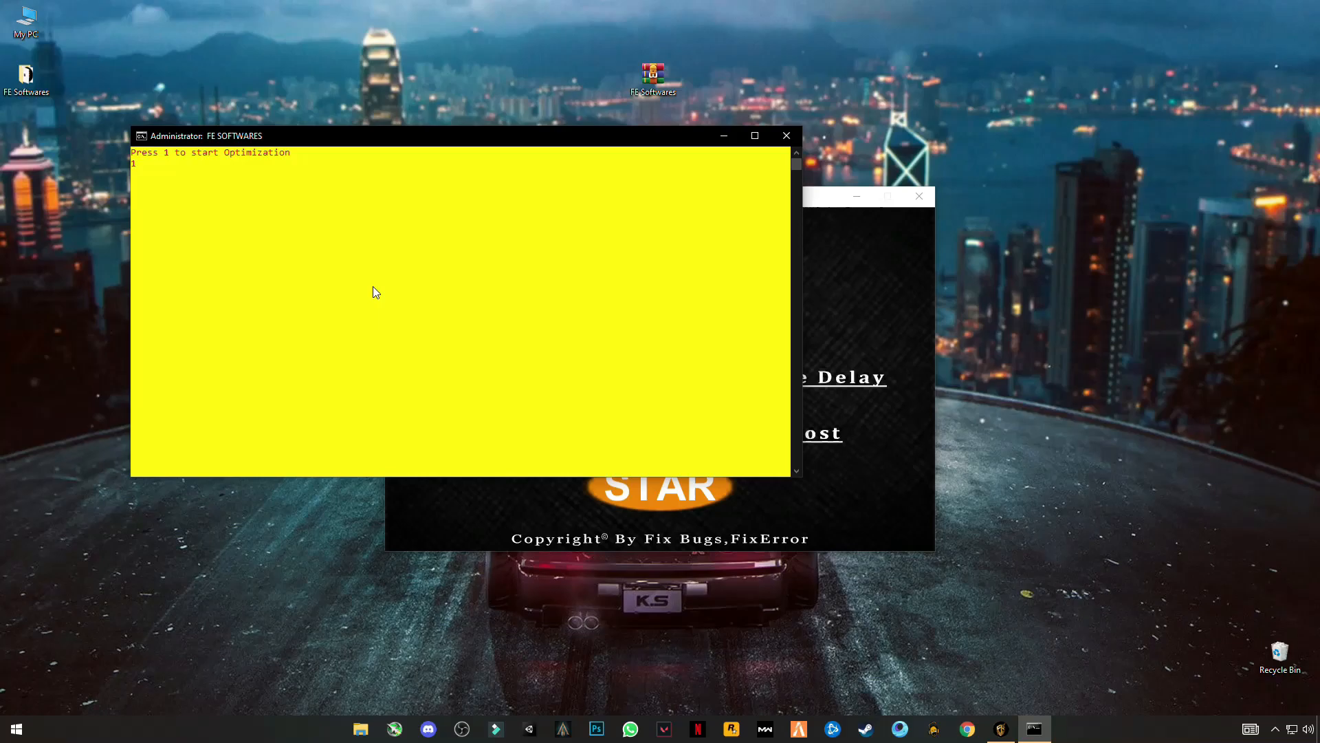
# Step: Enter 1 in the administrator console to run the optimization, then close FE SOFTWARES
pyautogui.write('1')
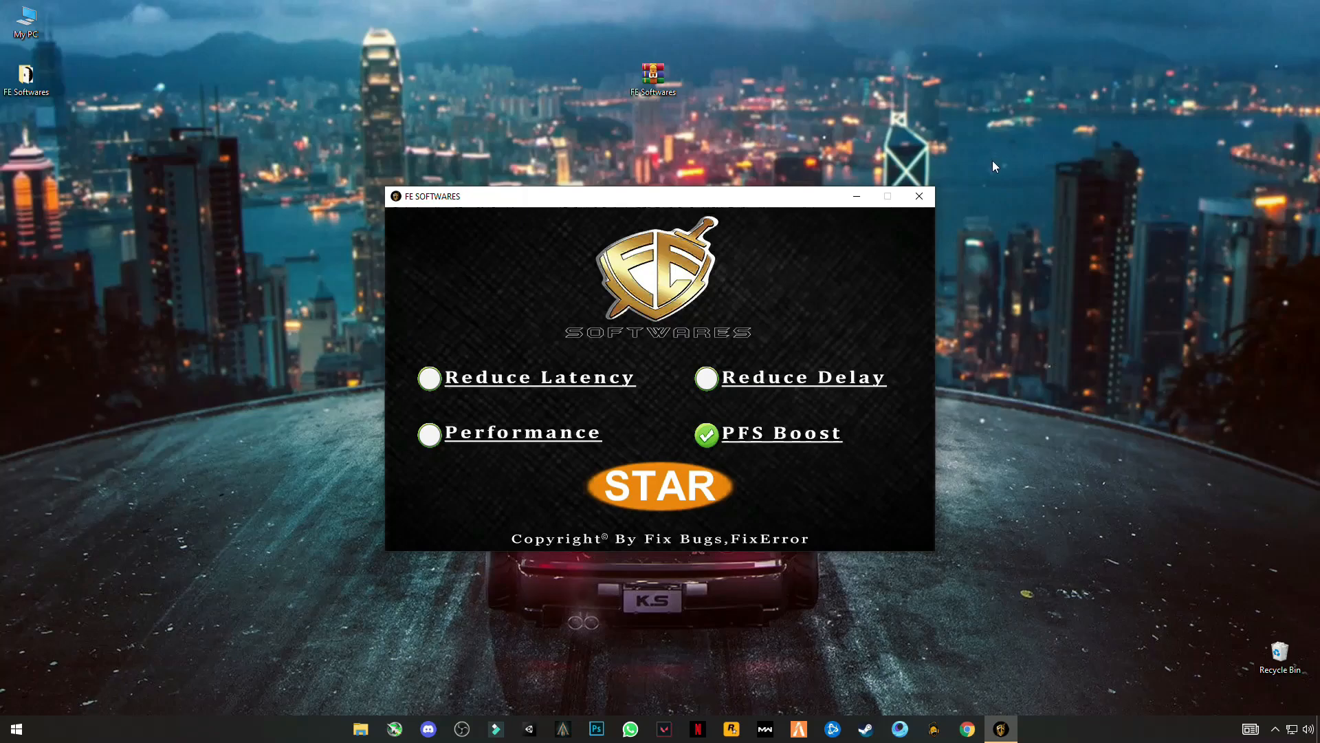
pyautogui.click(919, 195)
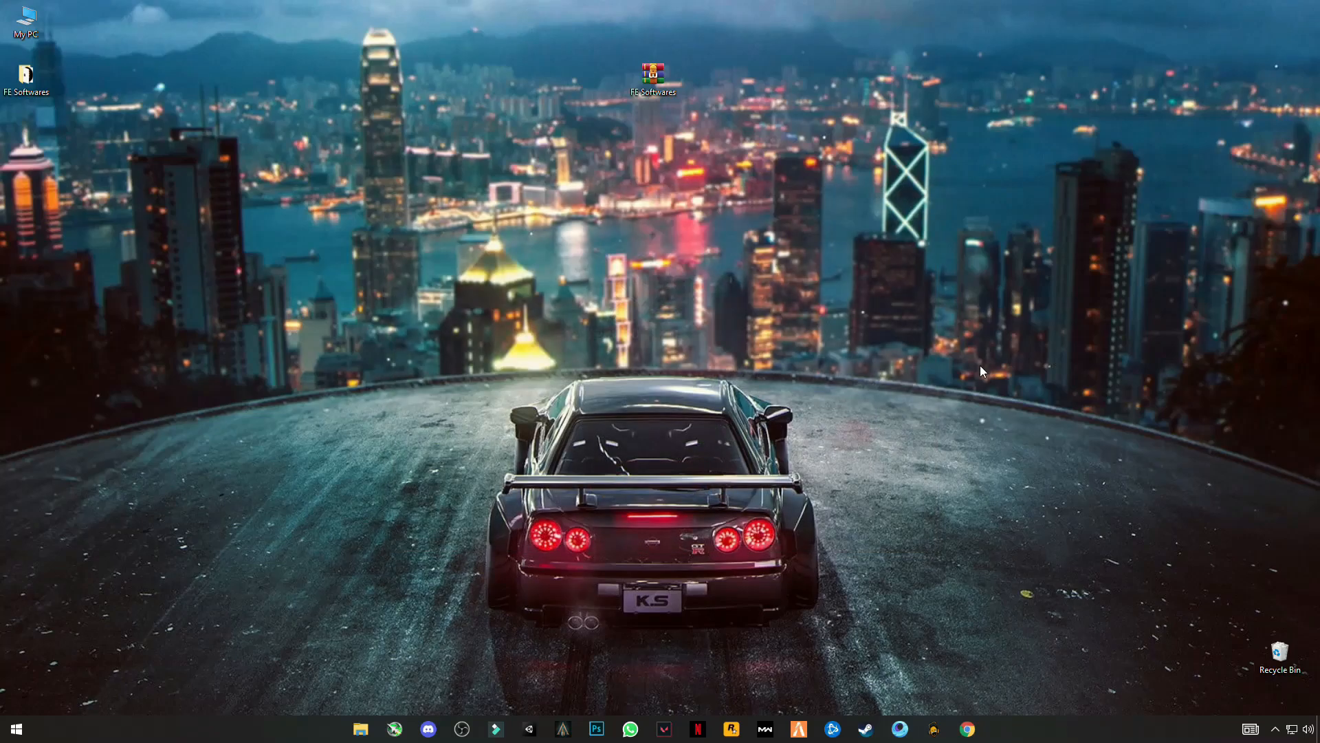